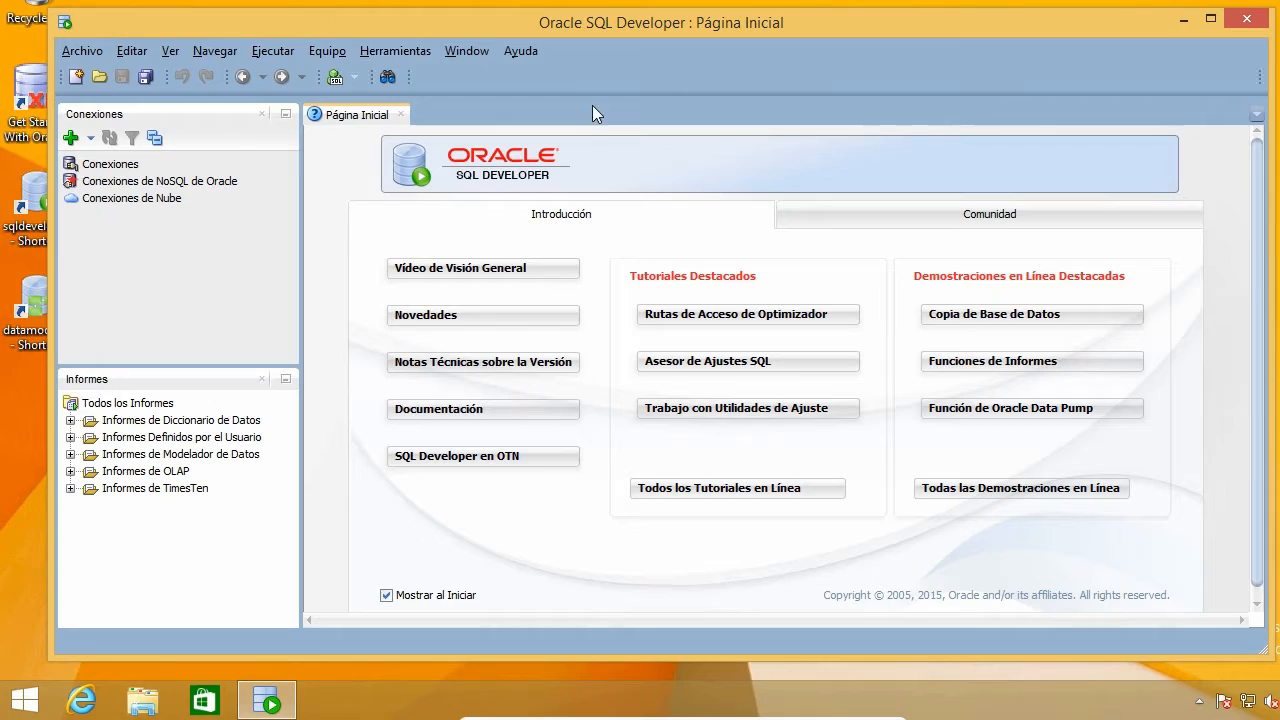
mouse_move(618, 248)
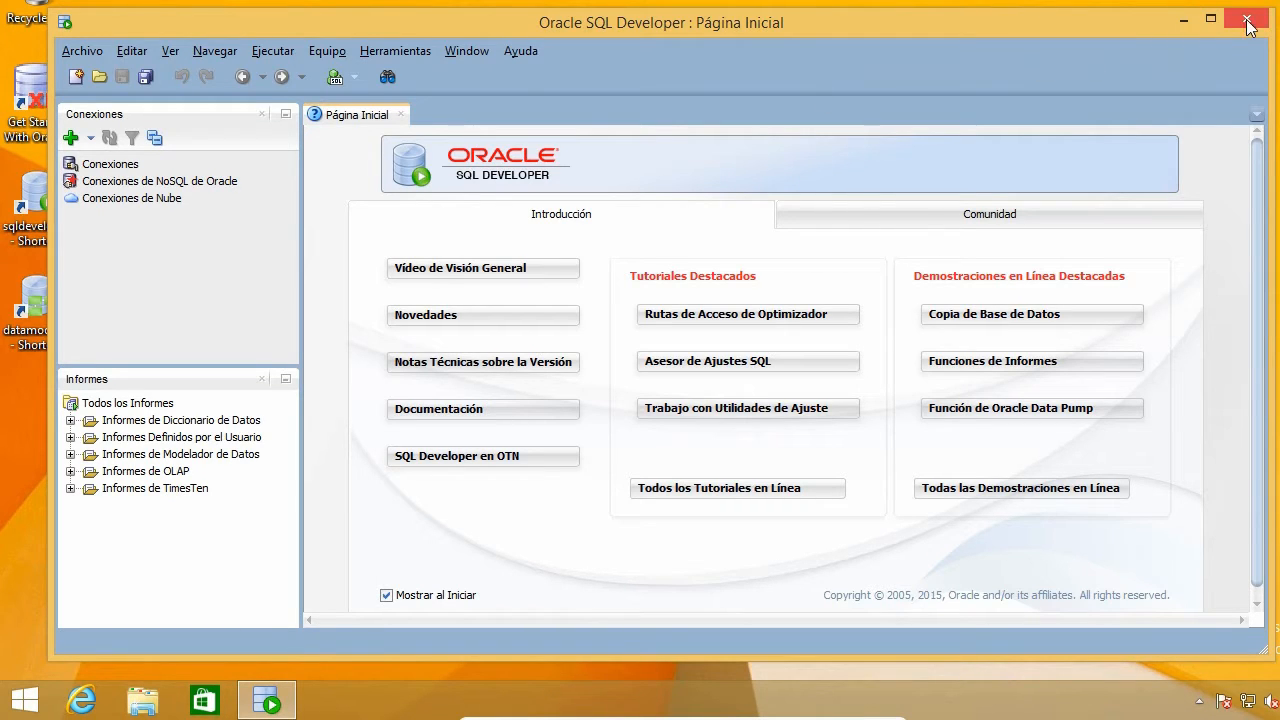
Close SQL Developer and open the sqldeveloper desktop shortcut's file location.
click(1246, 20)
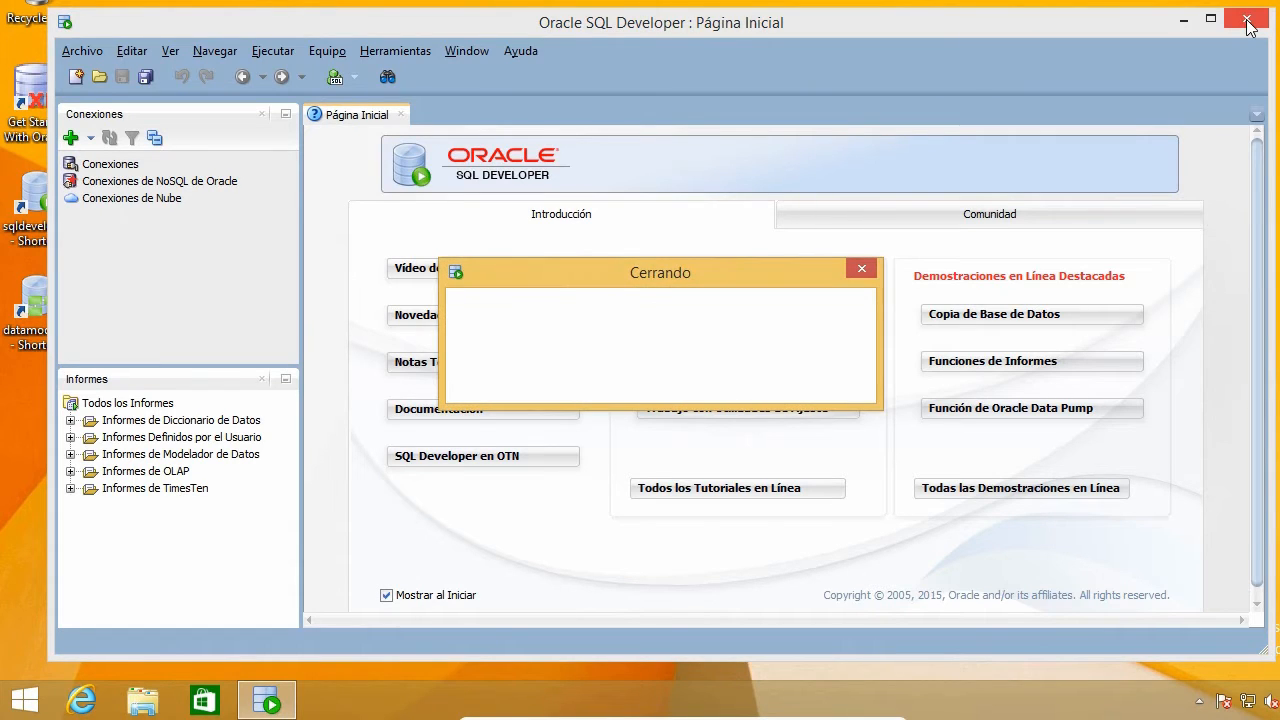
click(1246, 20)
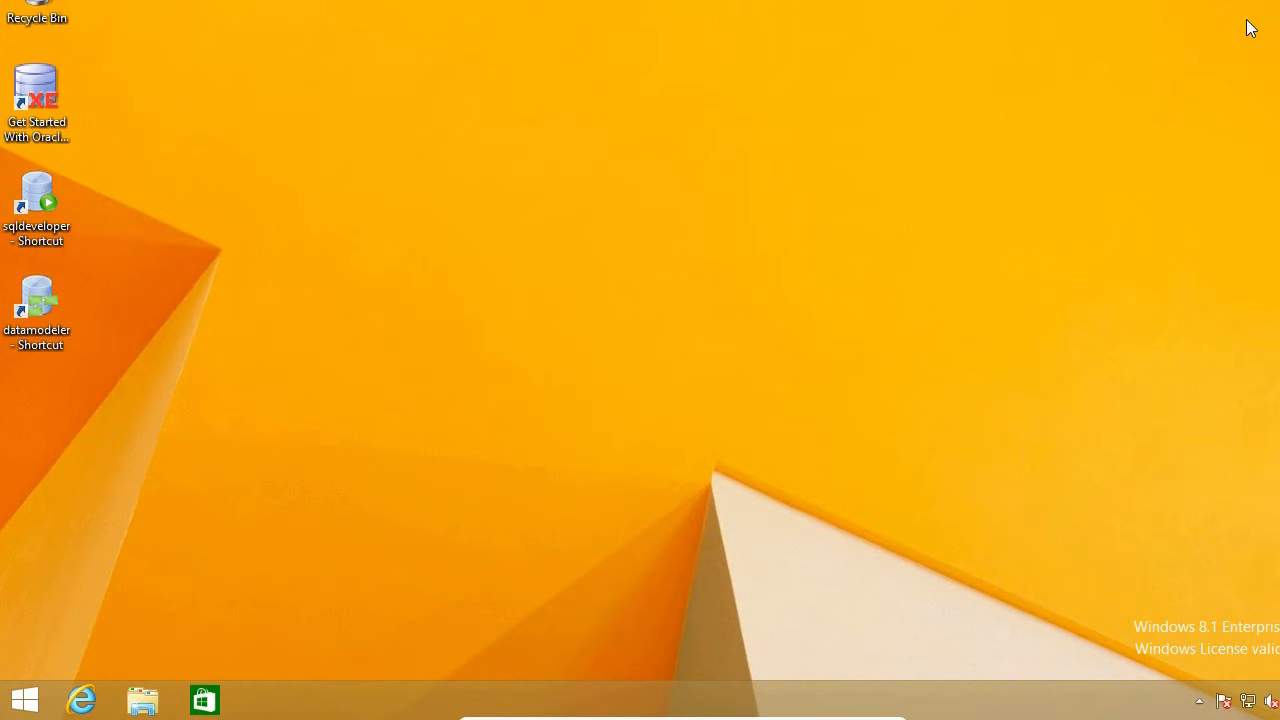
click(36, 204)
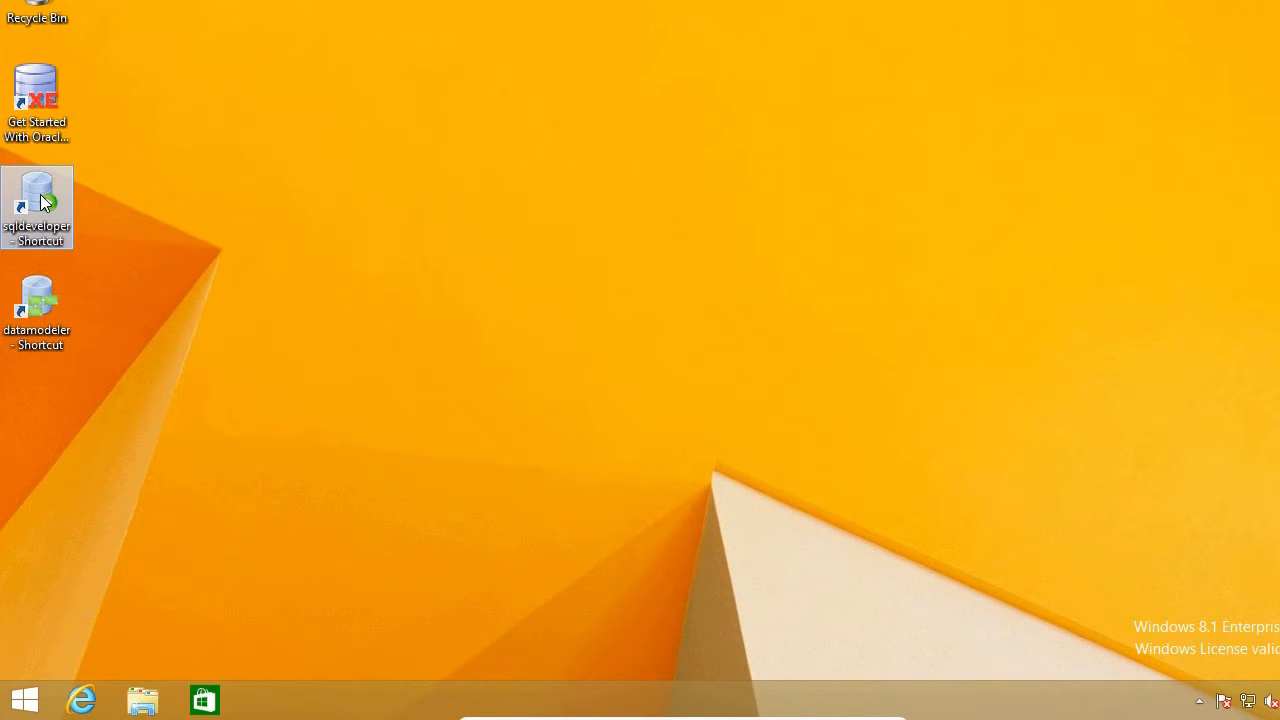
right_click(36, 206)
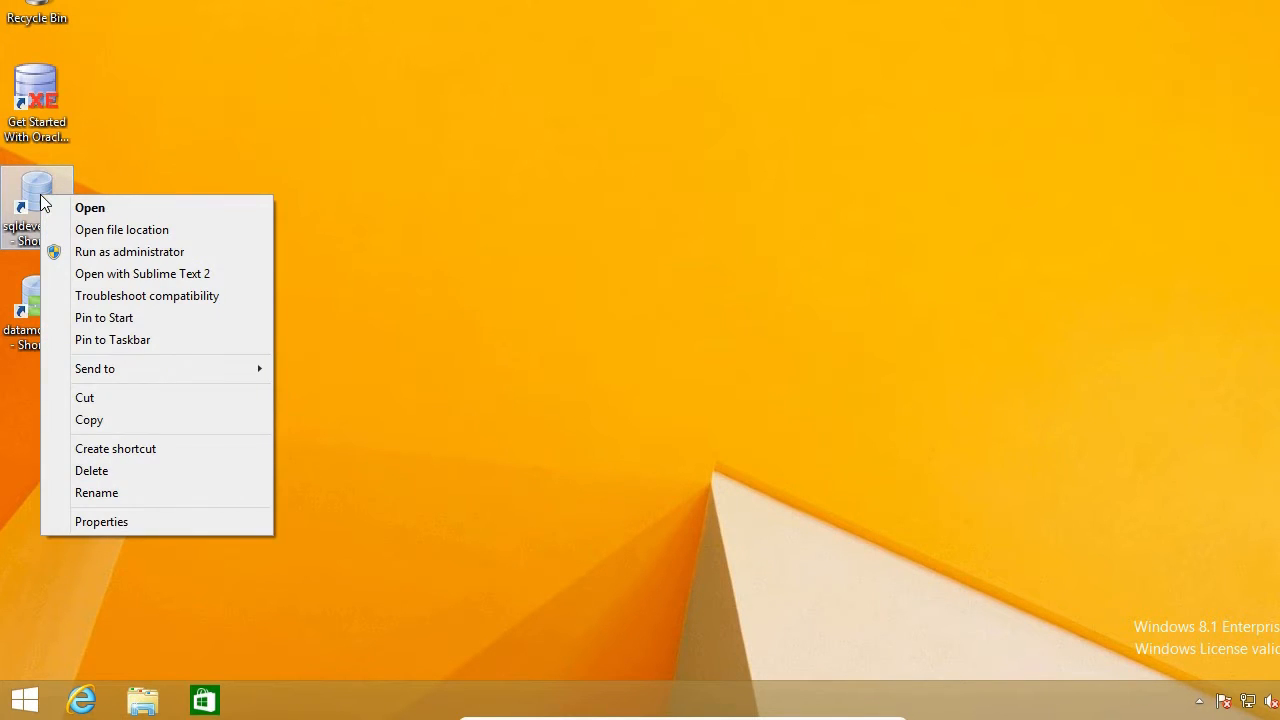
mouse_move(96, 224)
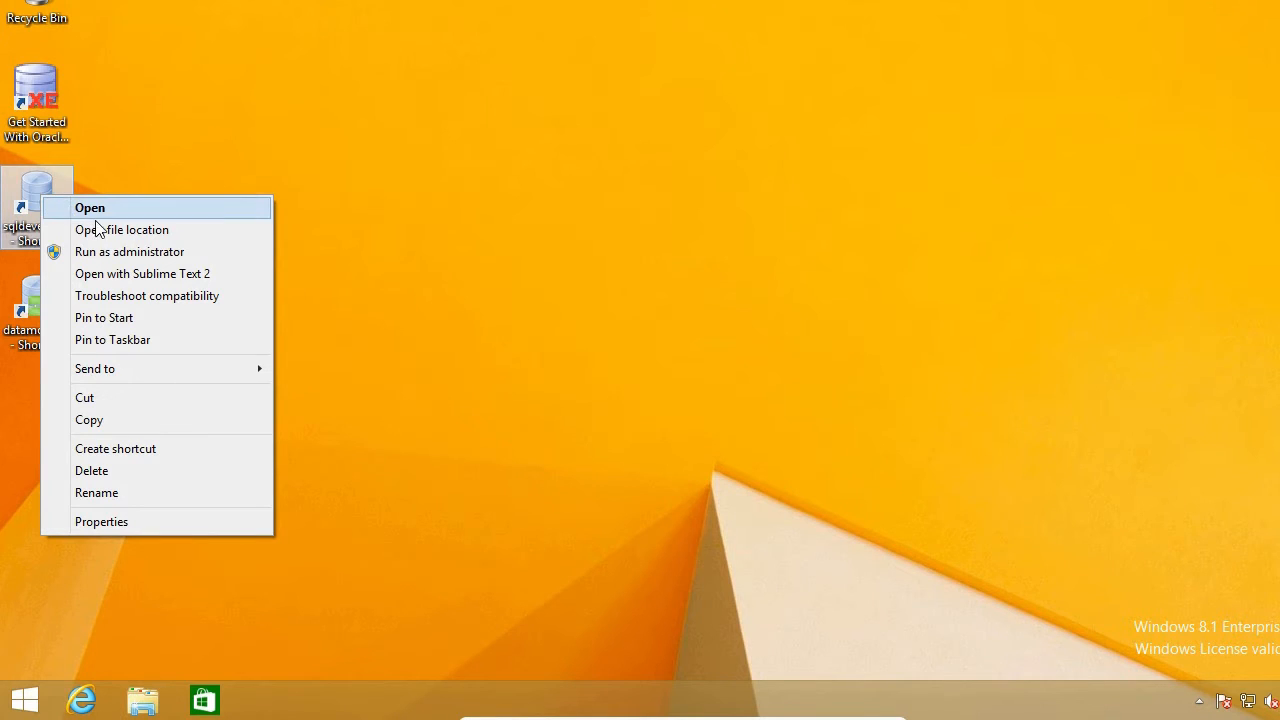
mouse_move(122, 228)
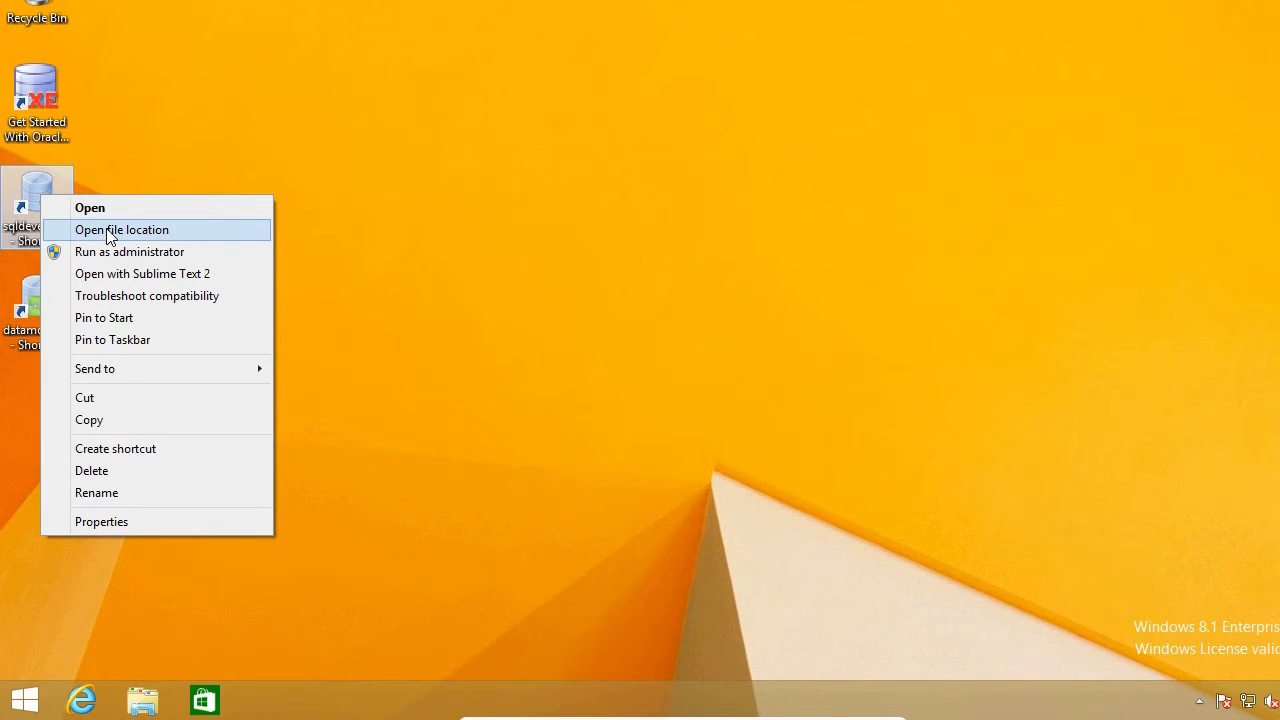
mouse_move(184, 242)
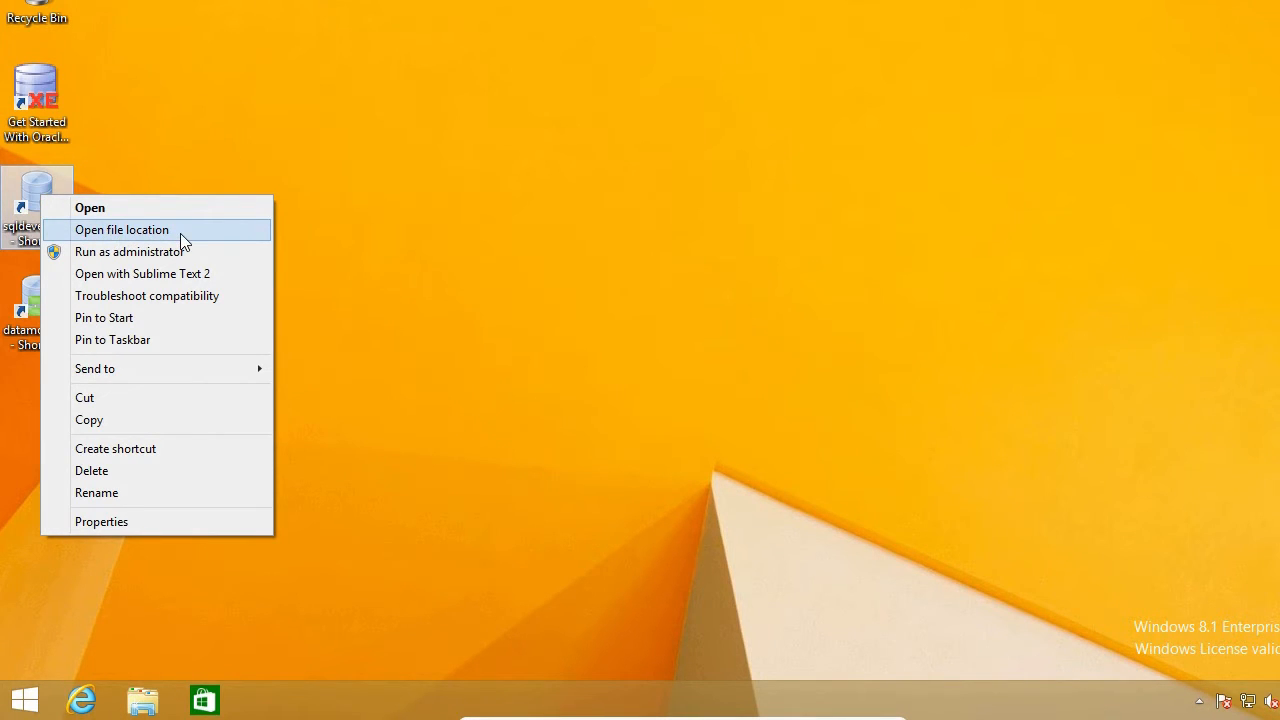
click(122, 228)
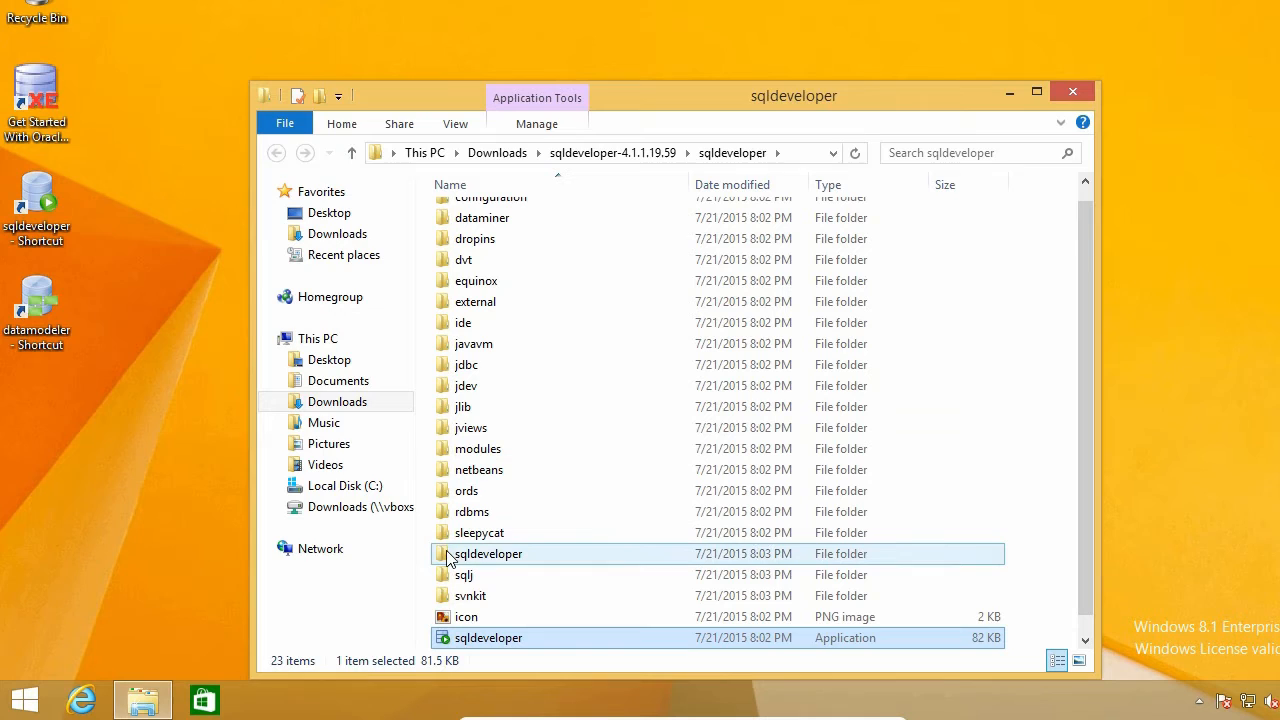
Go into sqldeveloper\bin and open sqldeveloper.conf with Sublime Text 2.
double_click(488, 552)
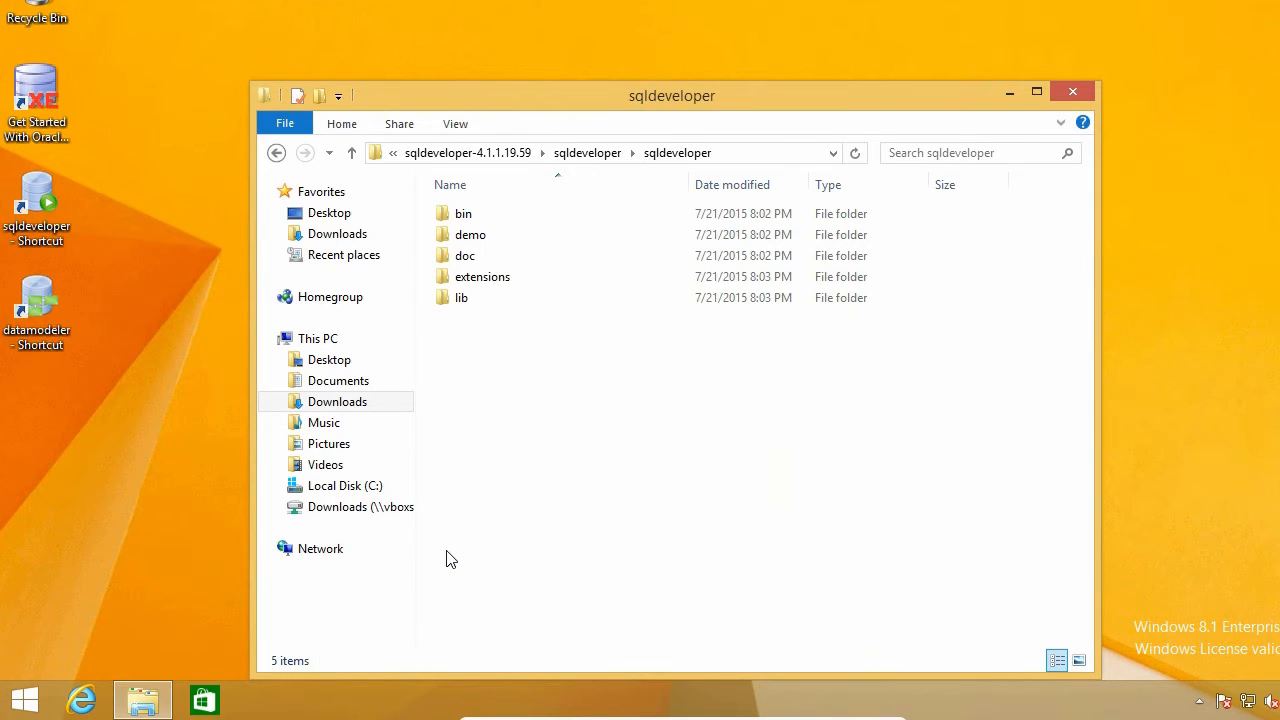
click(464, 212)
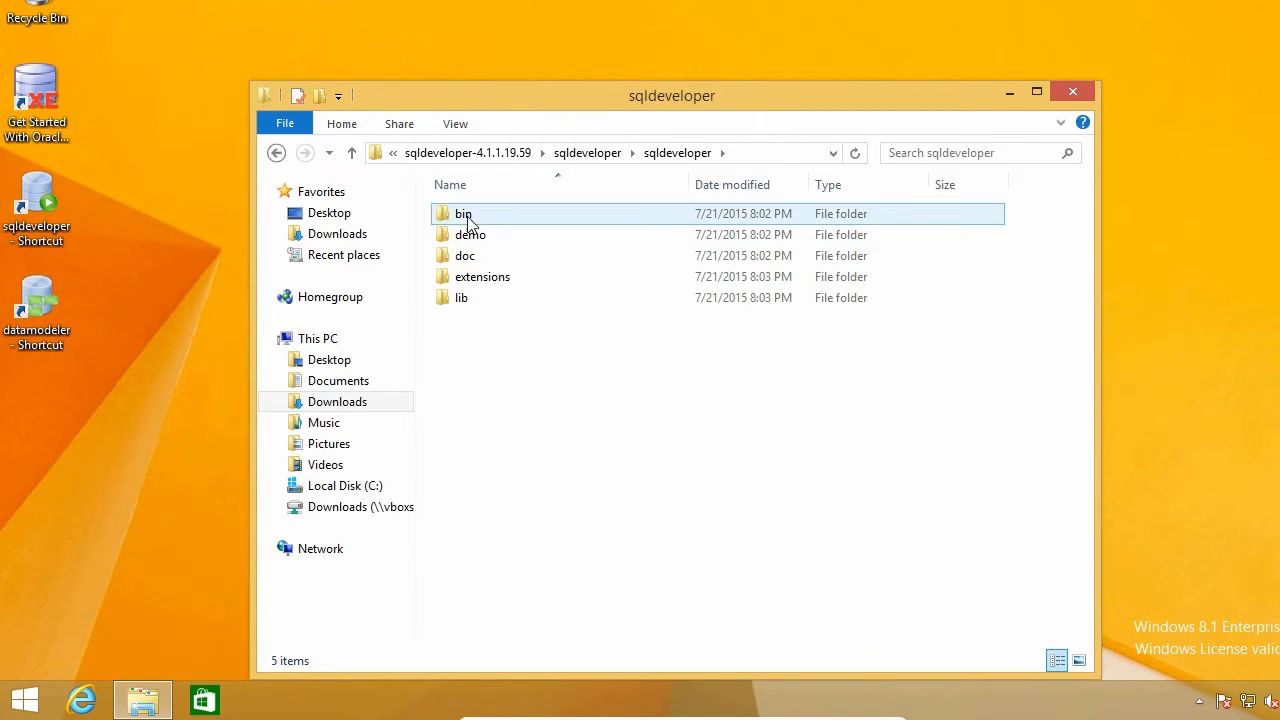
click(464, 212)
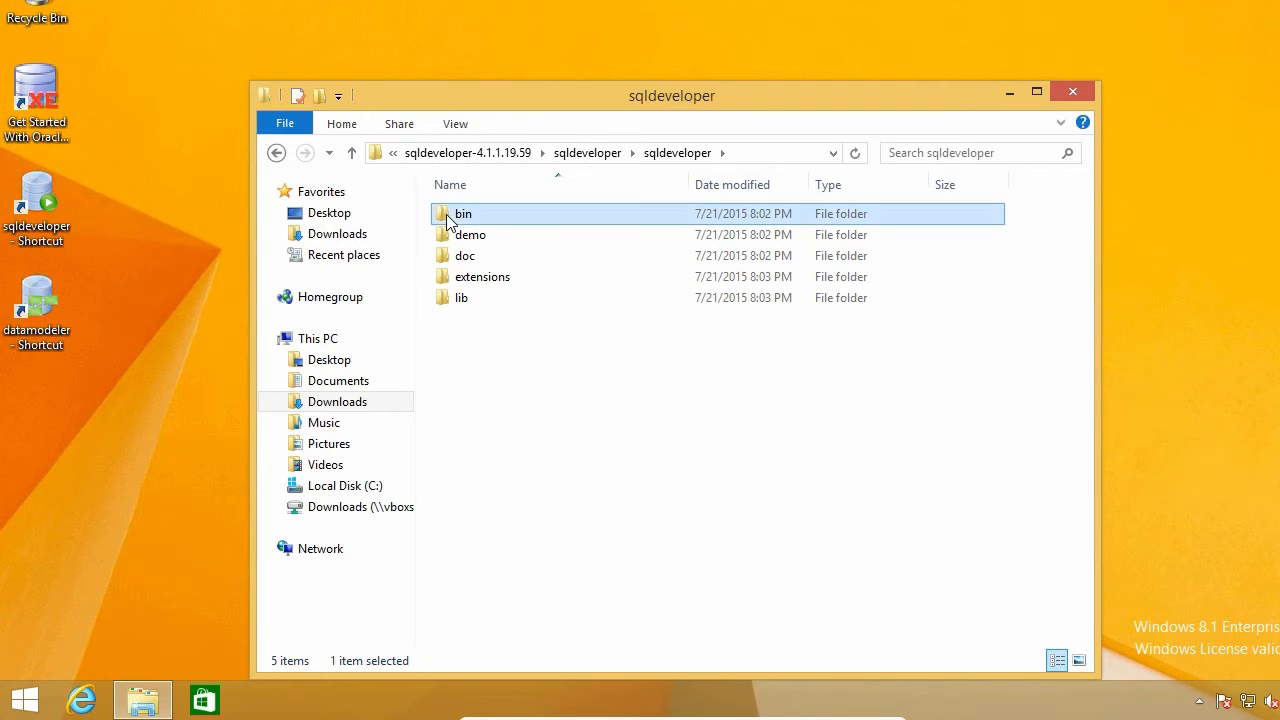
double_click(464, 212)
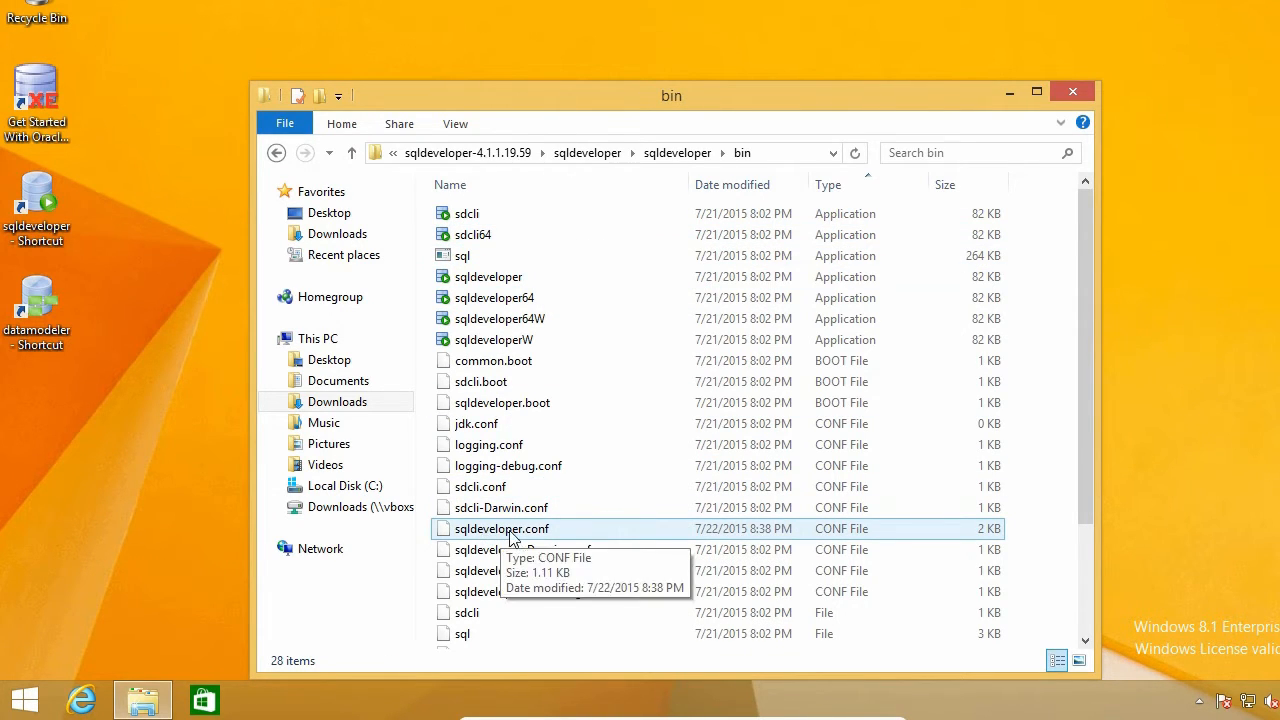
mouse_move(564, 536)
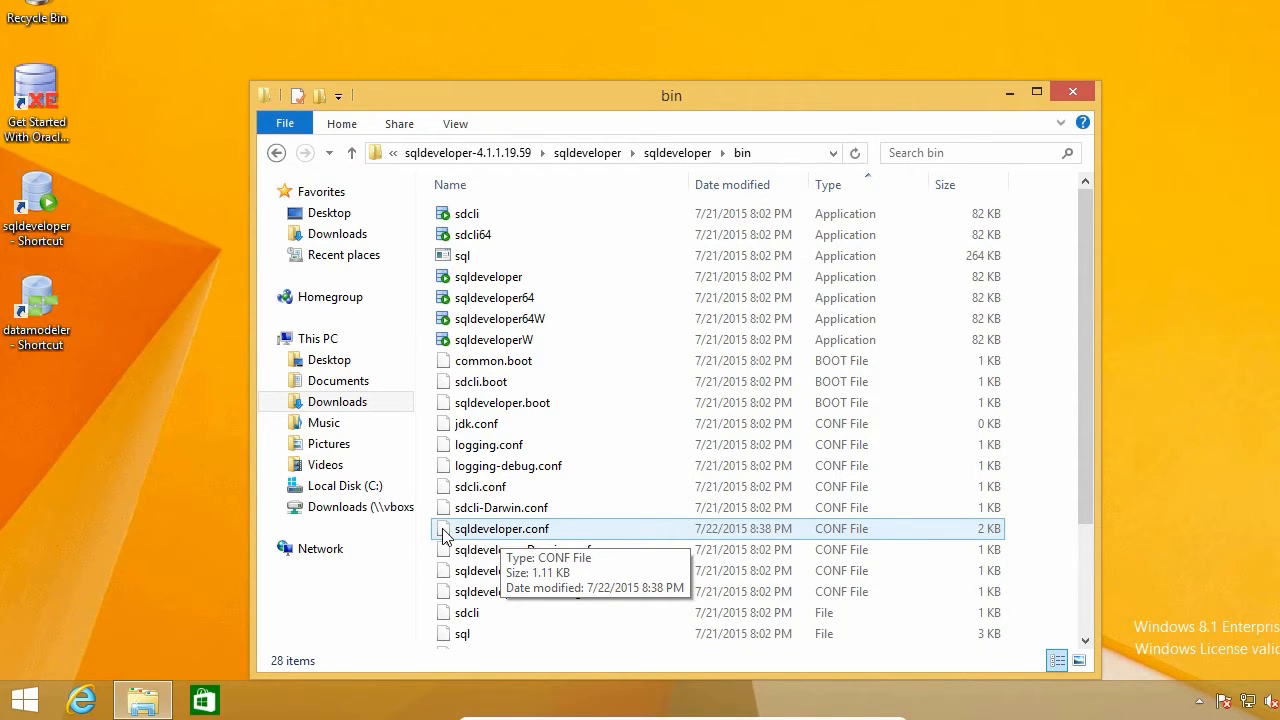
right_click(504, 528)
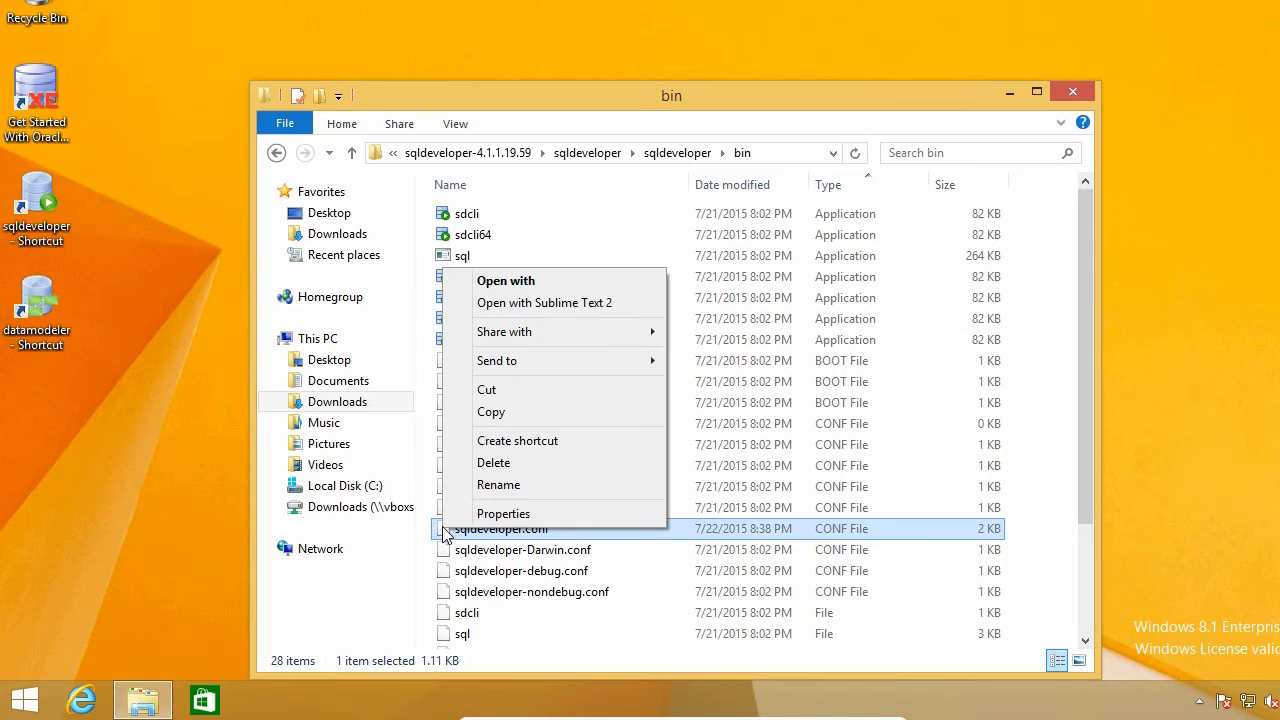
mouse_move(544, 300)
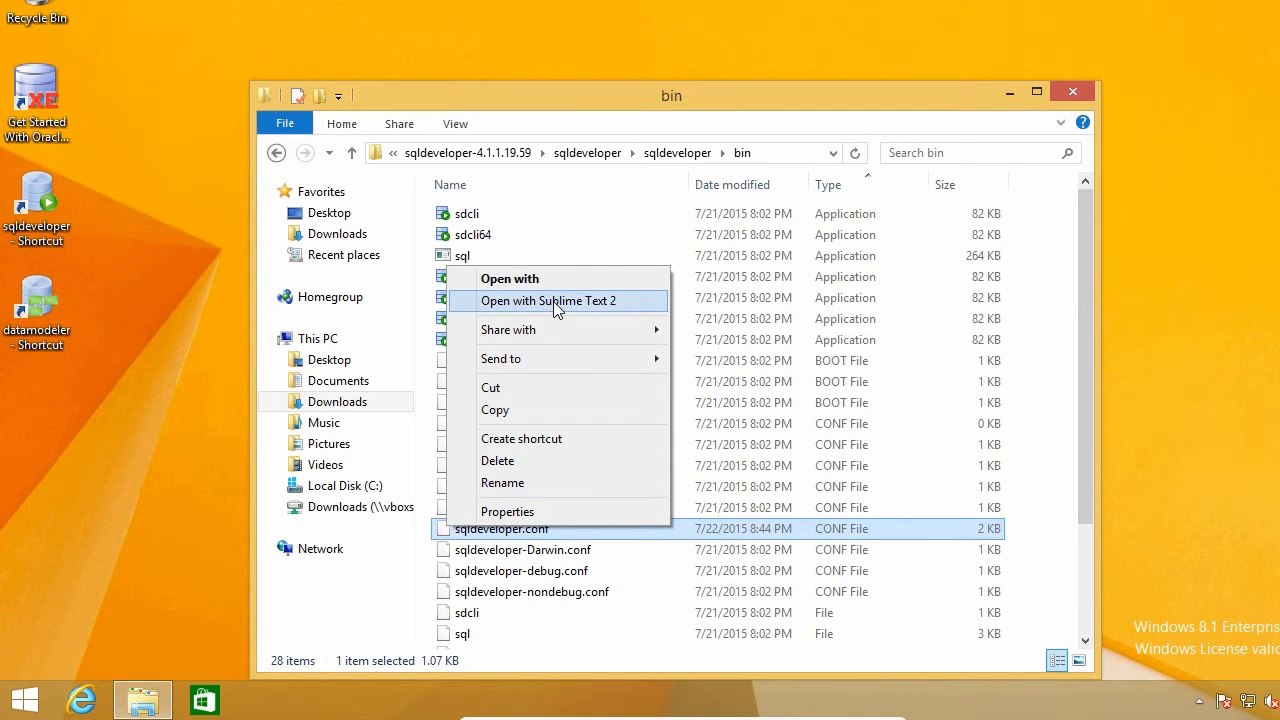
click(548, 300)
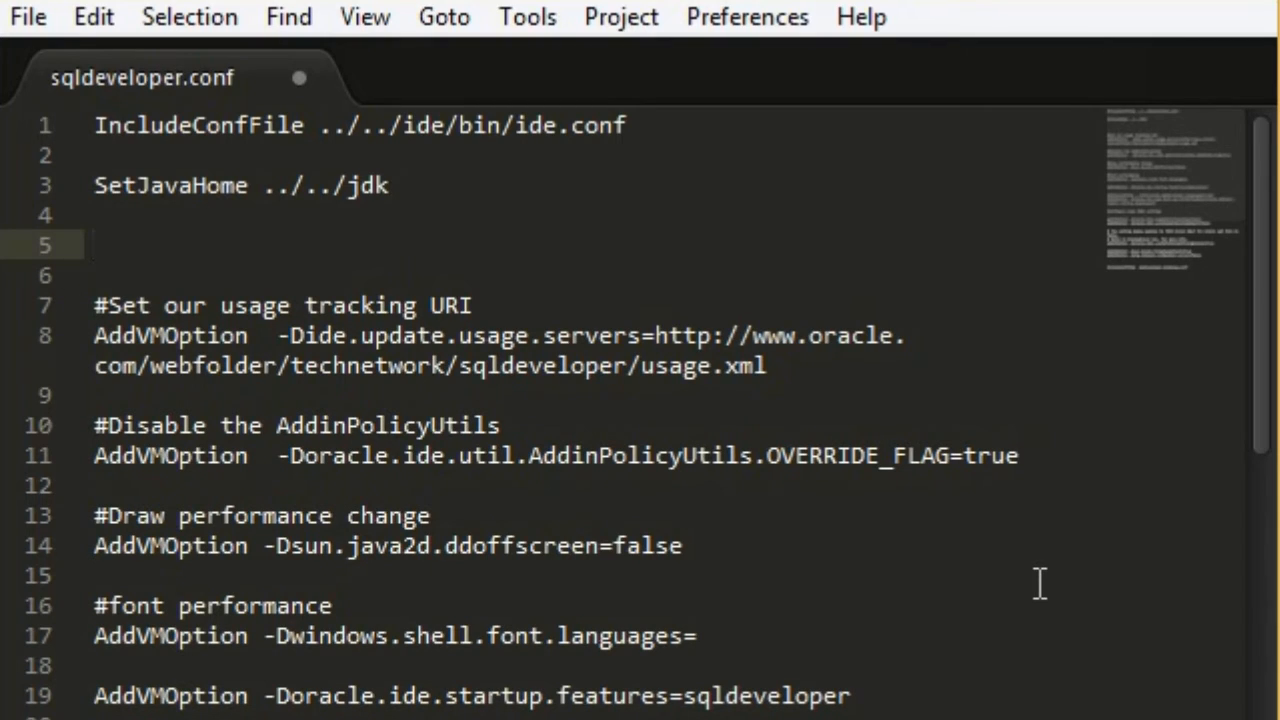
Add a '#GUI language' comment line below the SetJavaHome line.
text(#GUI)
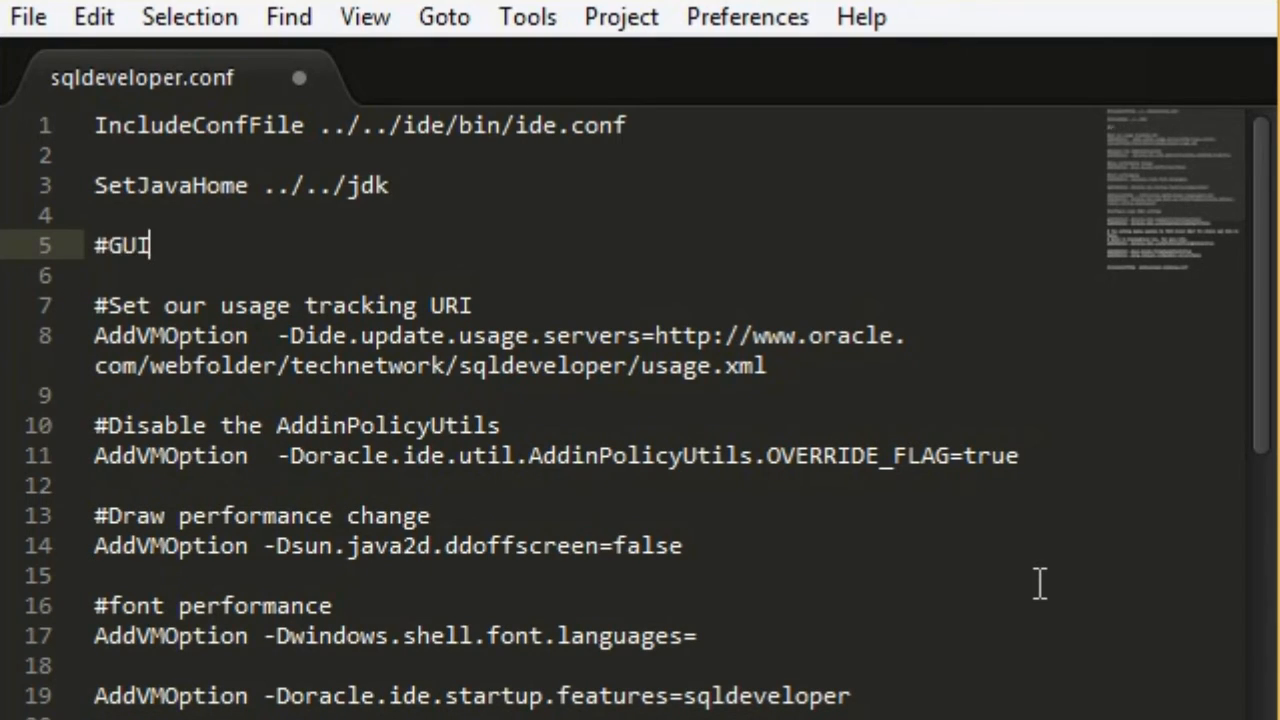
text(language)
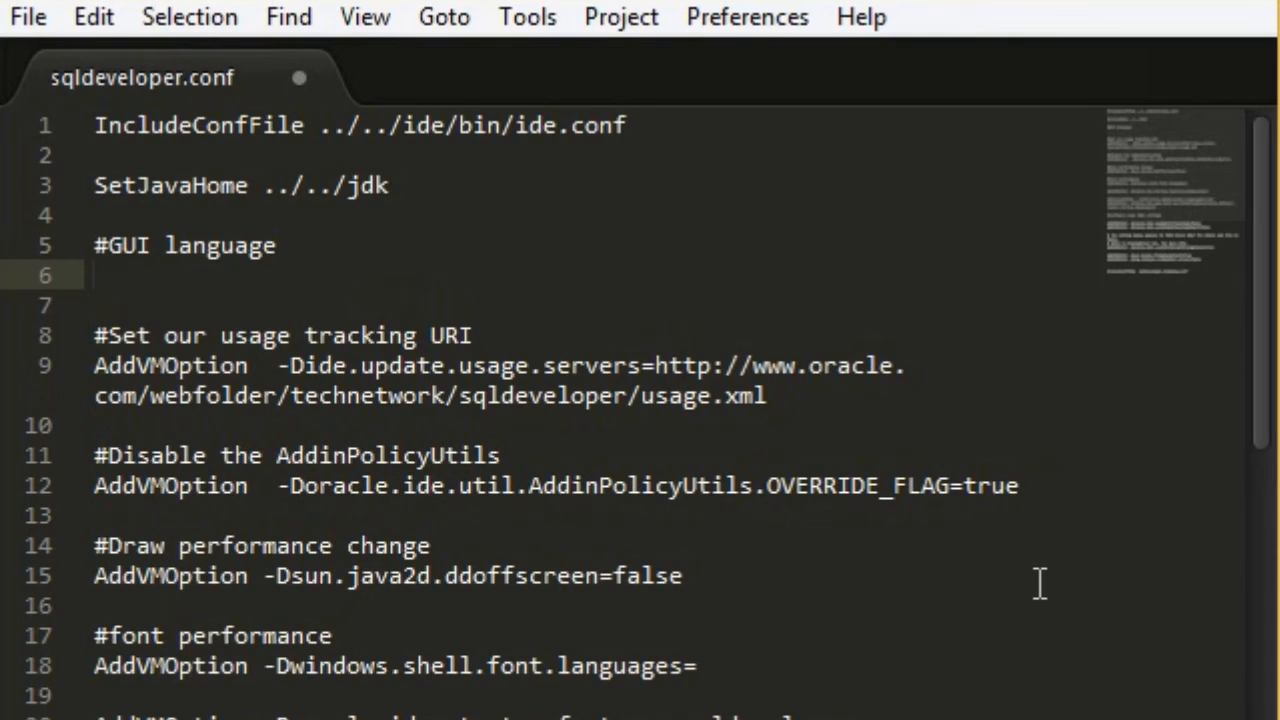
mouse_move(892, 624)
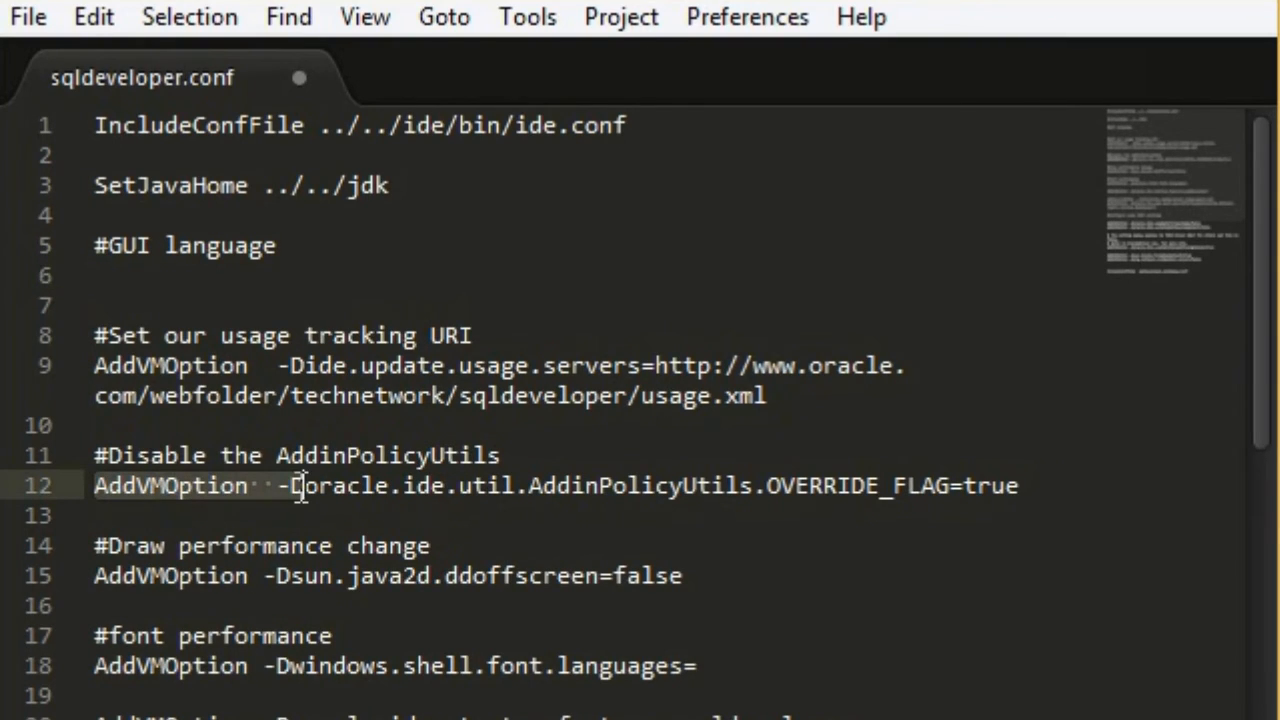
mouse_move(176, 280)
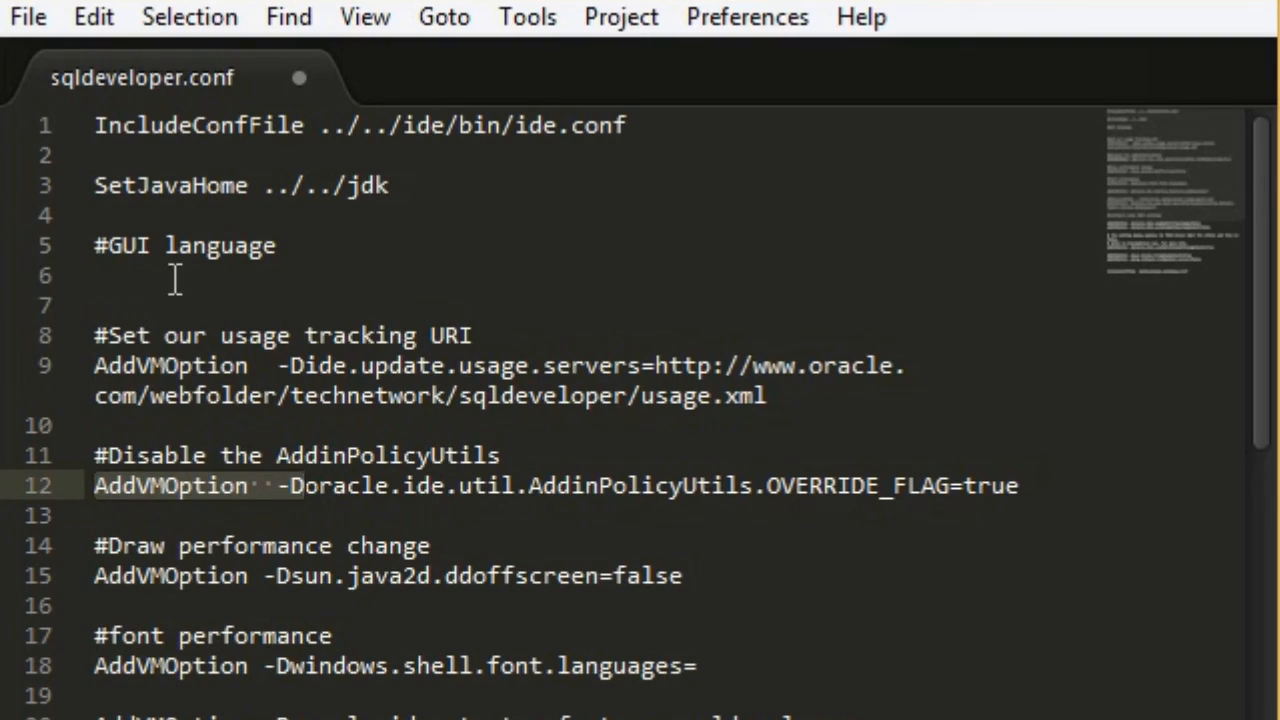
Add the line 'AddVMOption -Duser.language=en' under the GUI language comment.
text(AddVMOption  -D)
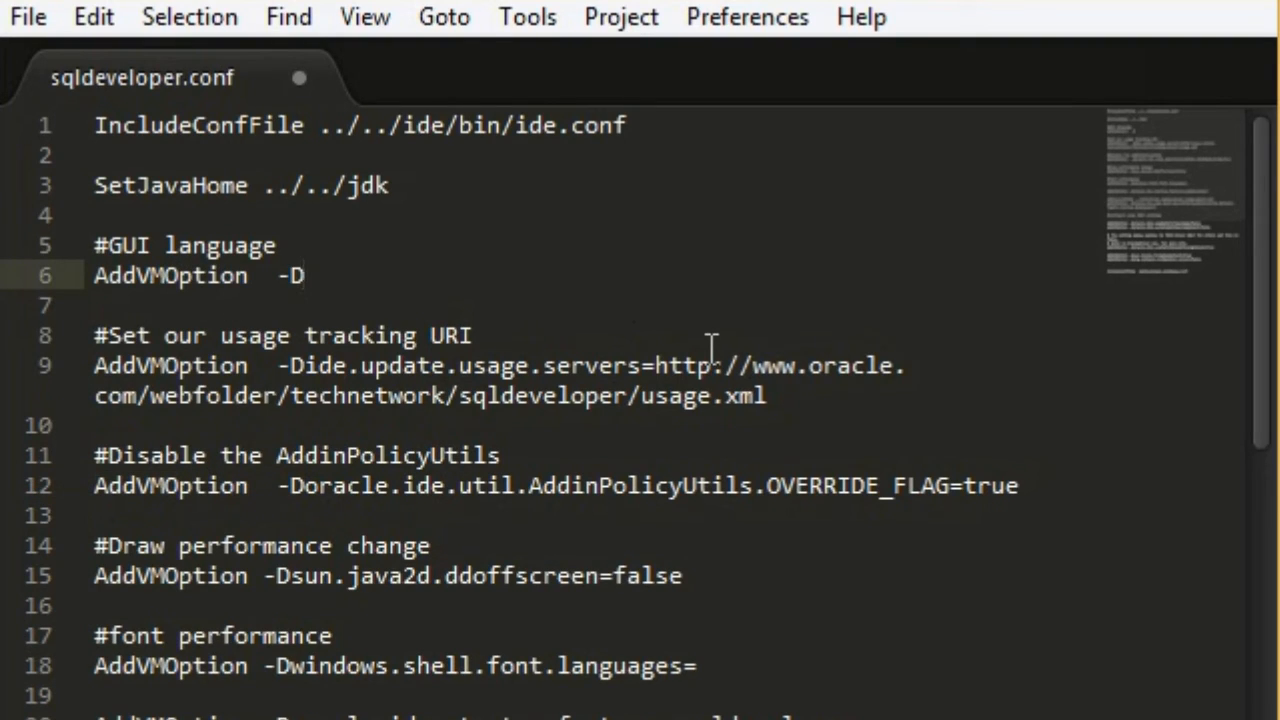
text(user.)
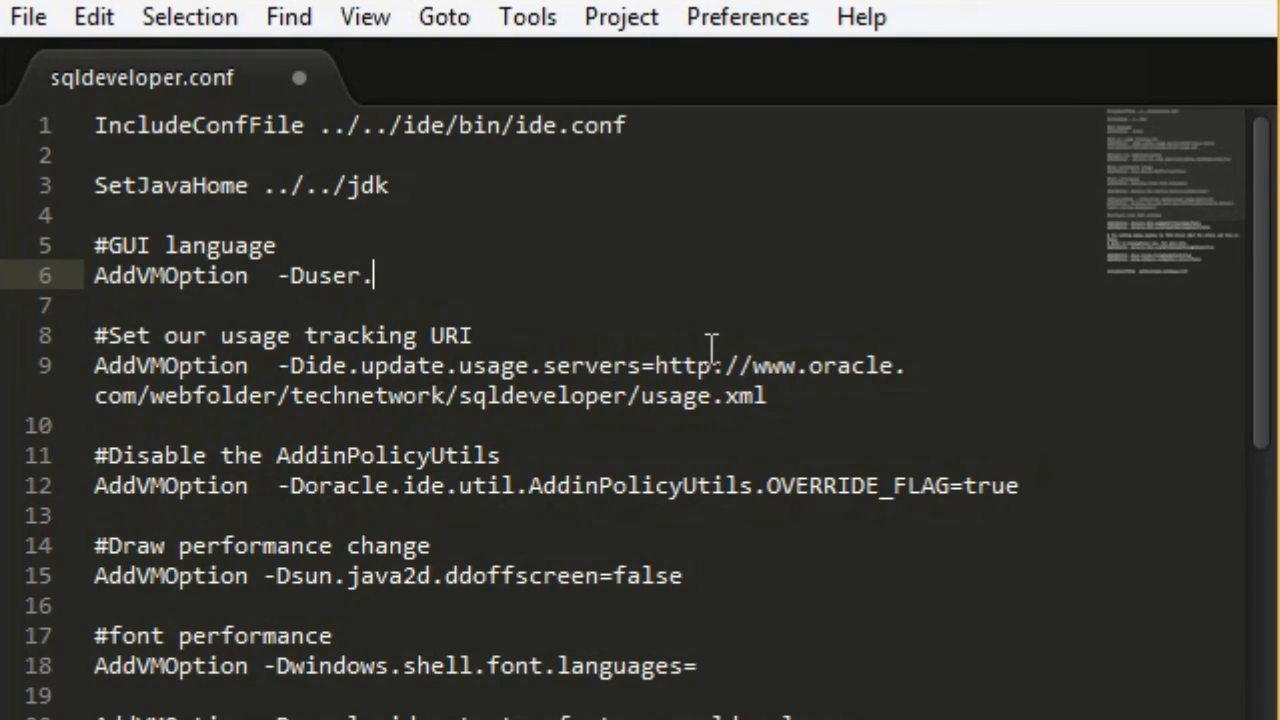
text(language.)
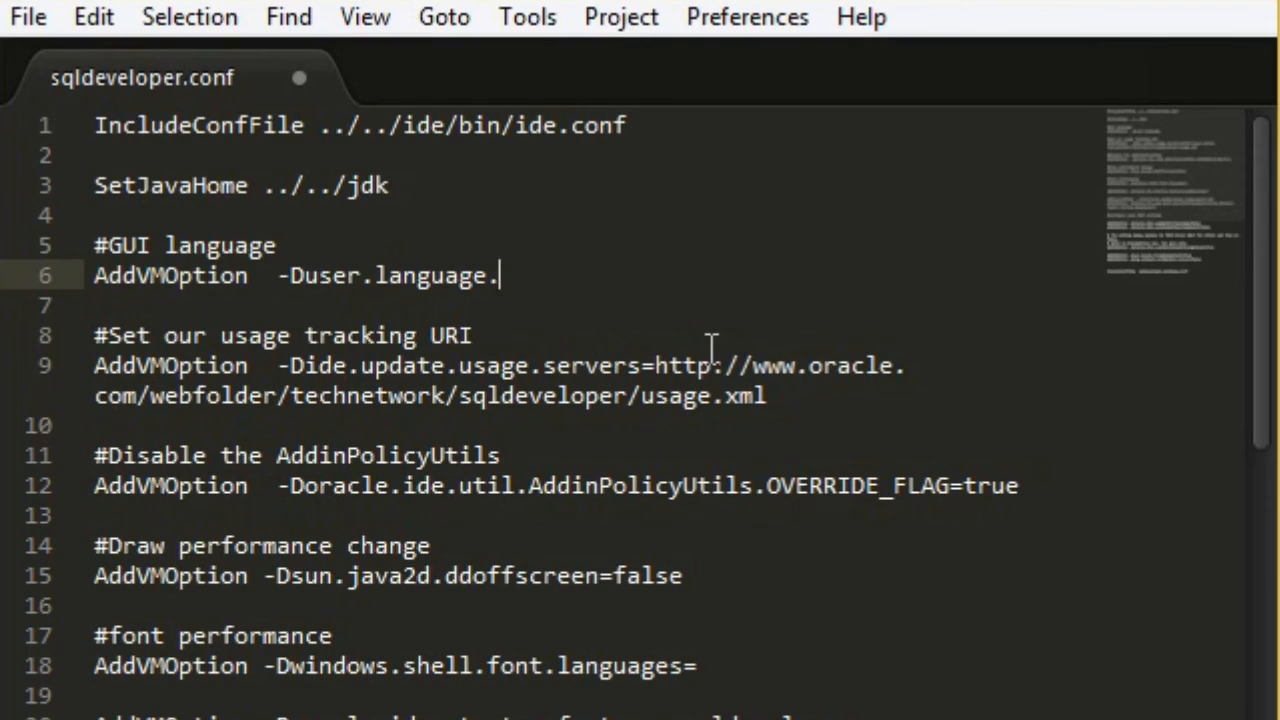
key(Backspace)
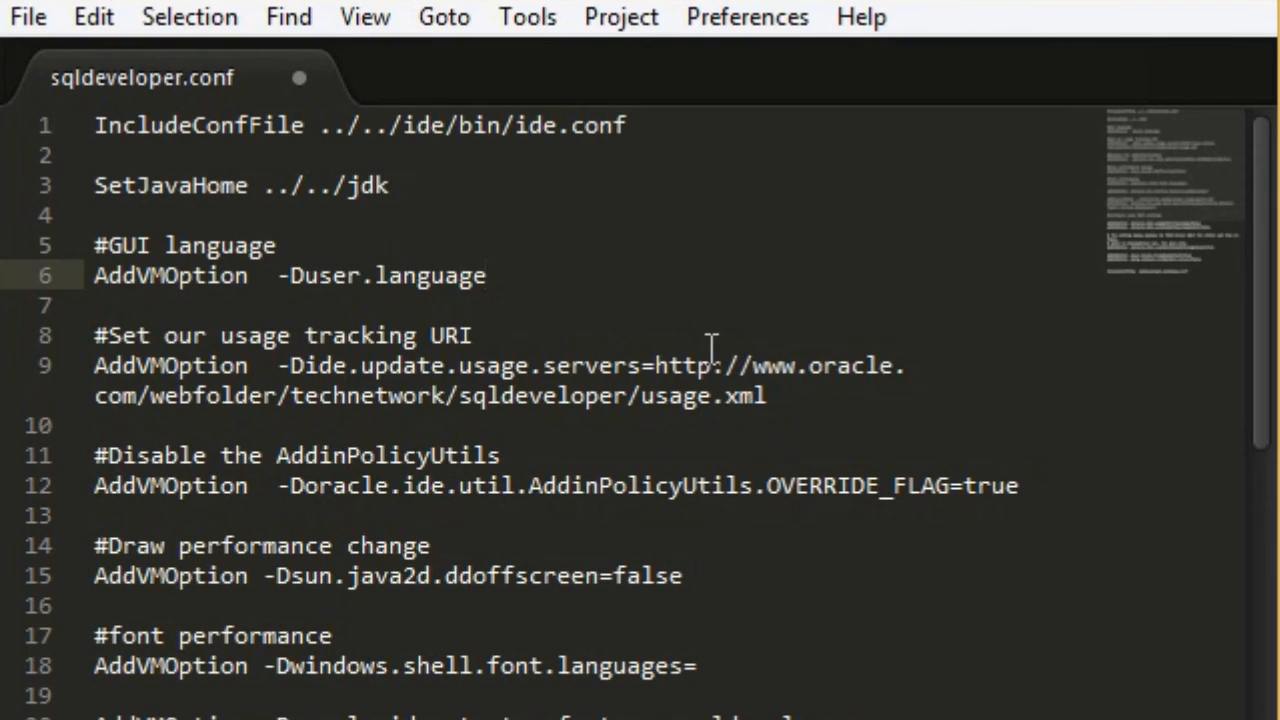
text(=e)
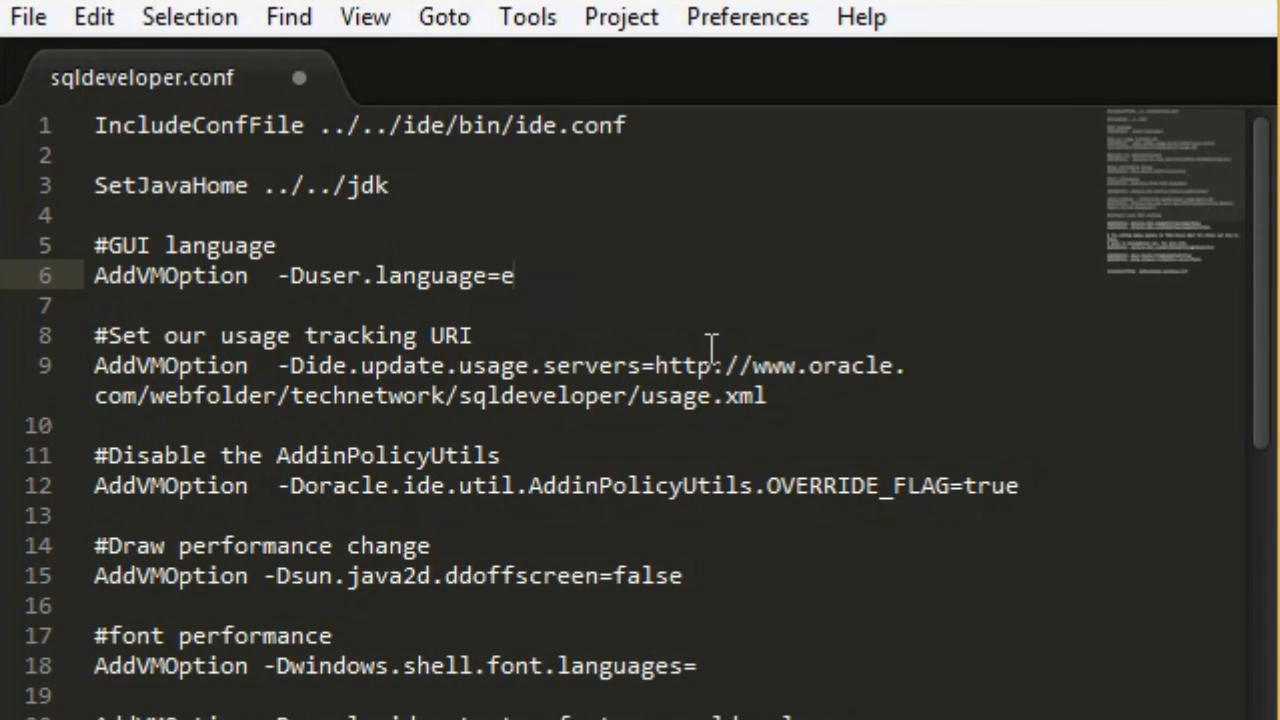
text(n)
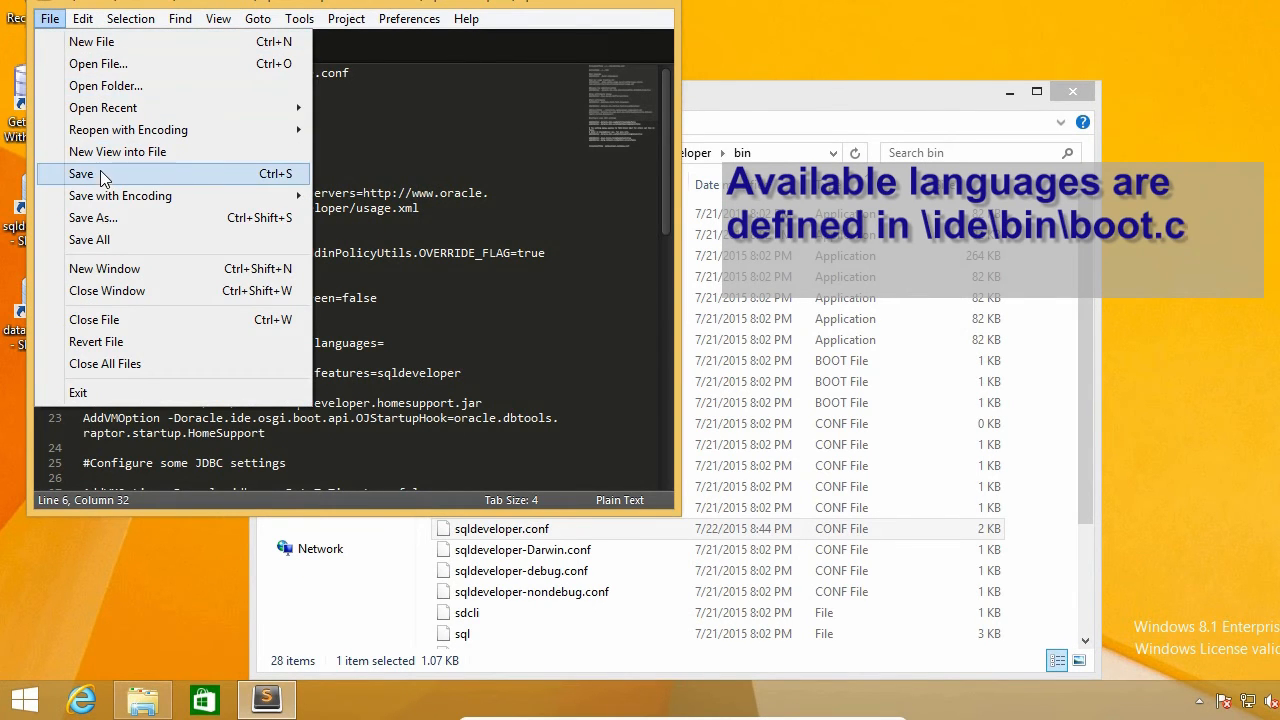
Save sqldeveloper.conf, close the bin folder window, and relaunch SQL Developer.
click(80, 172)
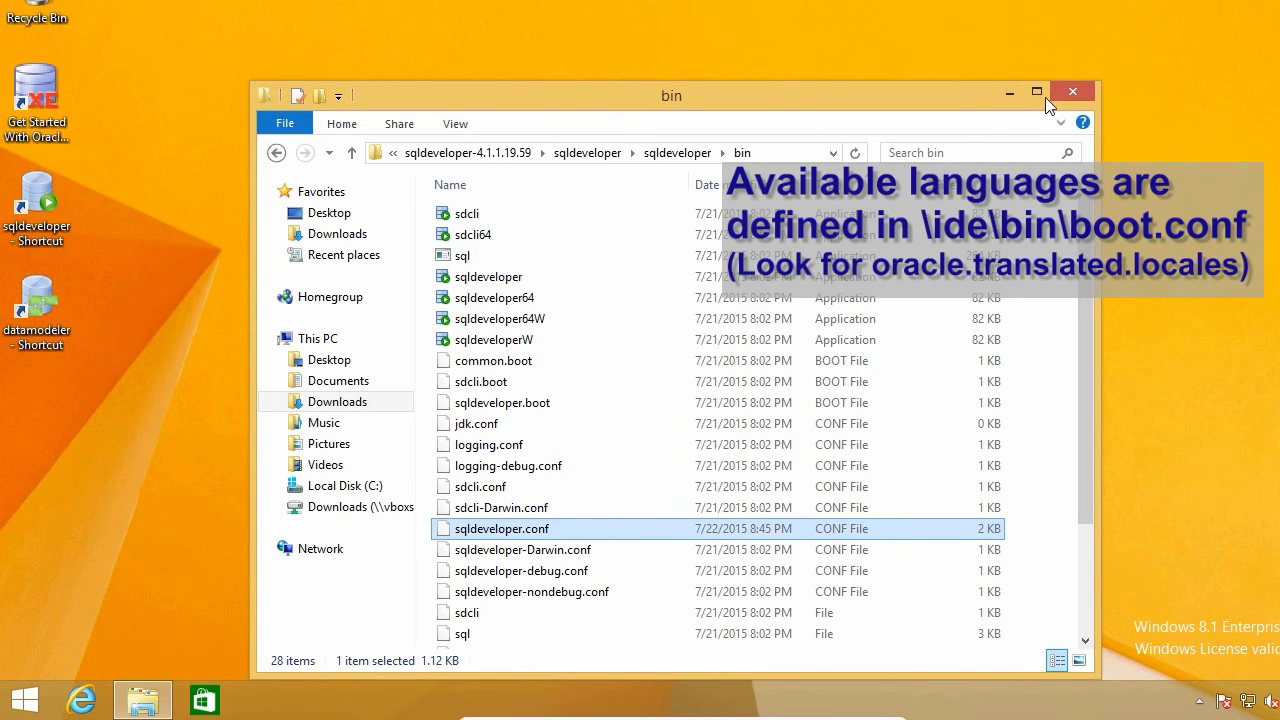
click(1072, 92)
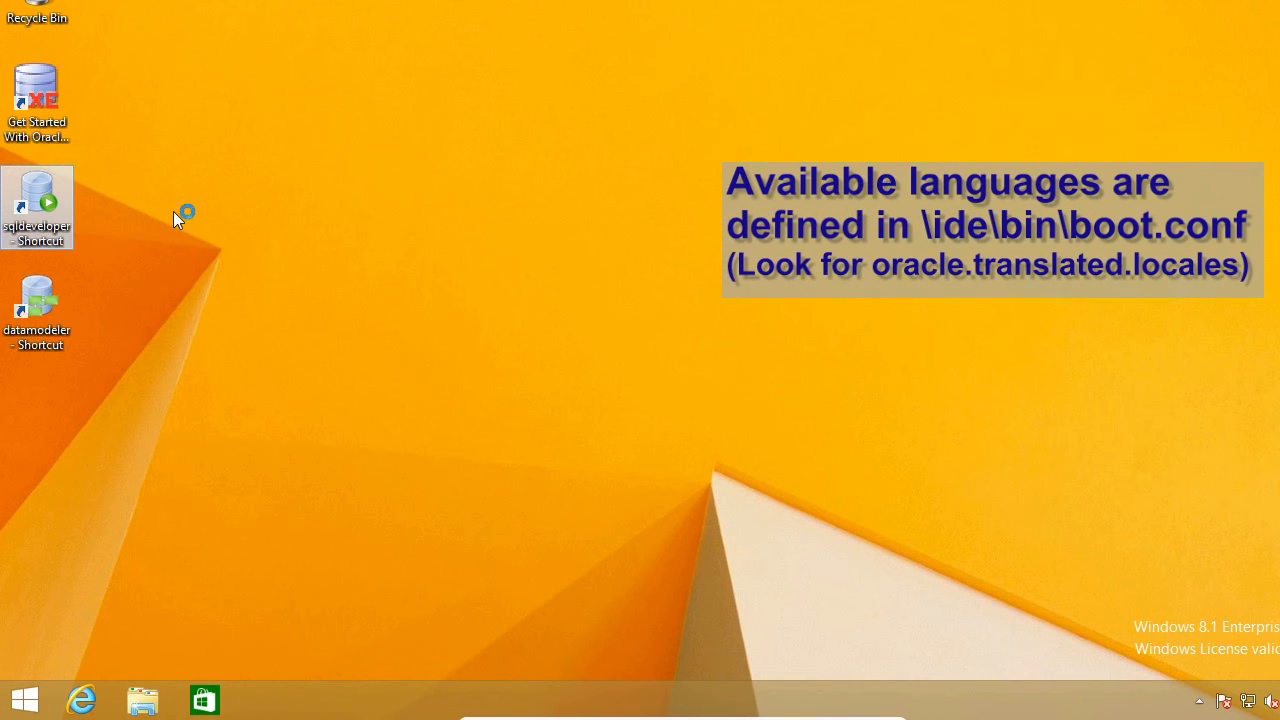
double_click(36, 206)
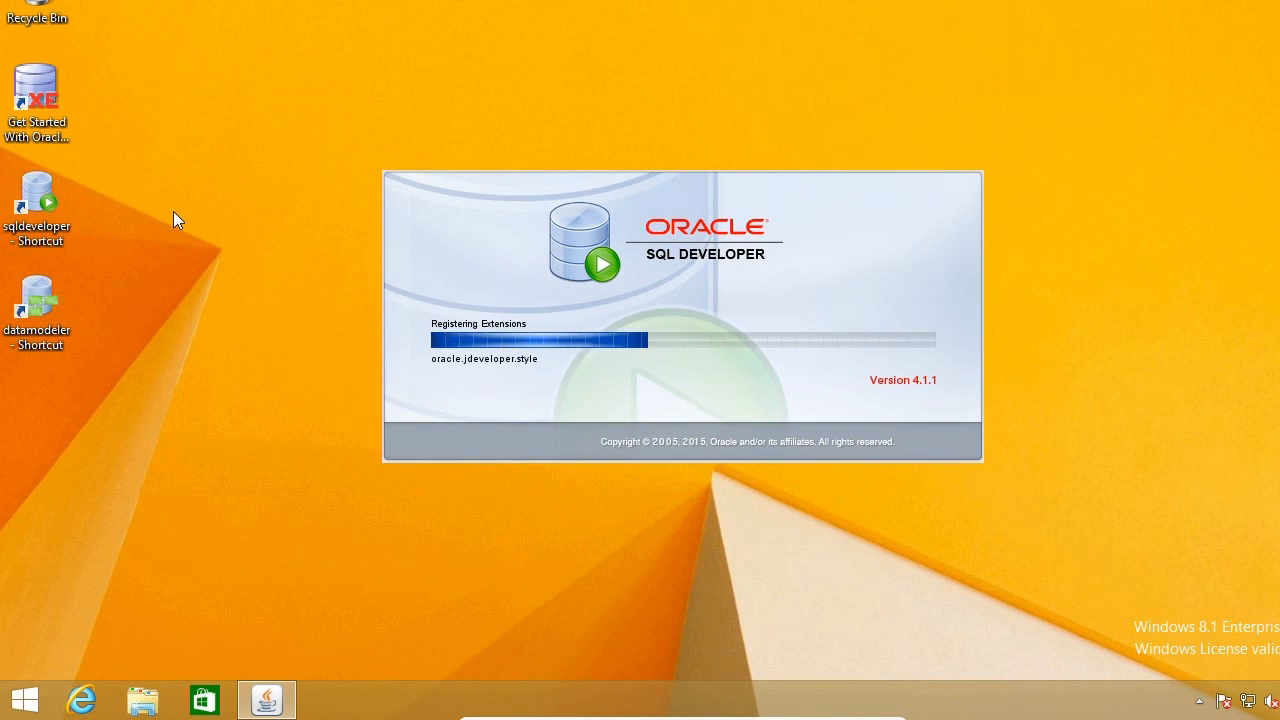